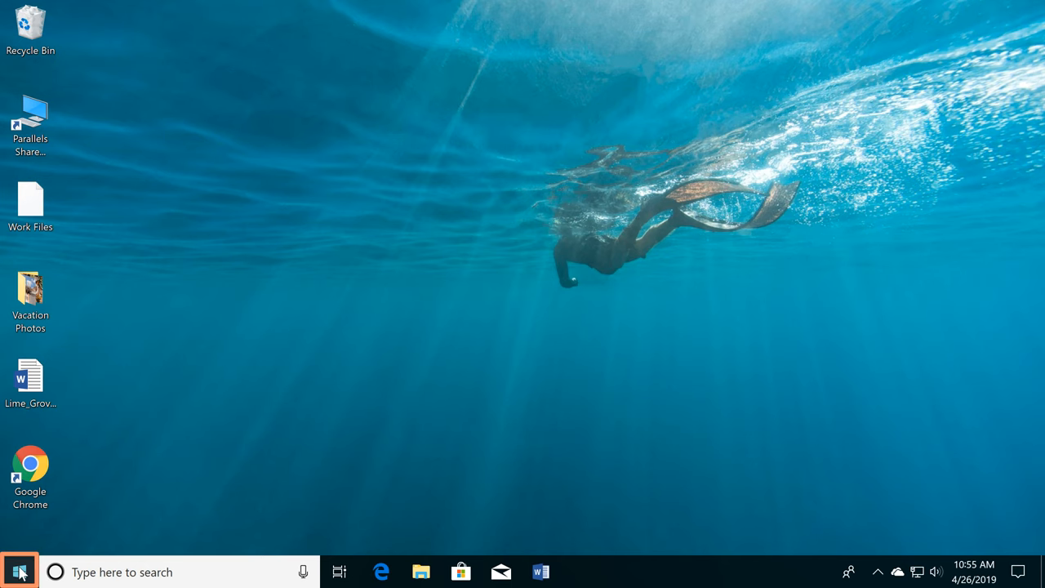
Step: Open the Start menu and scroll the app list down to the G entries
click(19, 572)
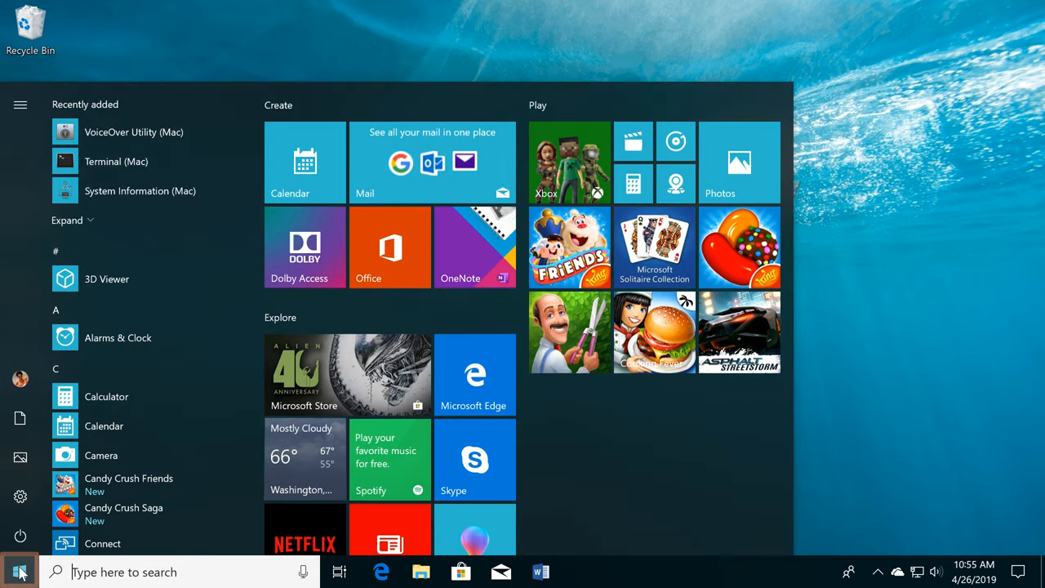
scroll(down, 3)
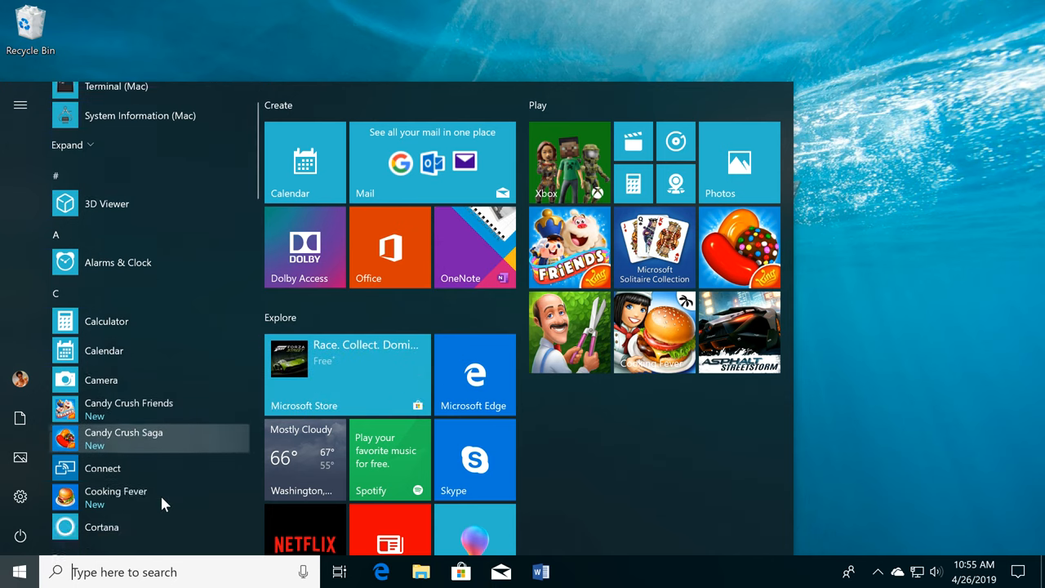
scroll(down, 3)
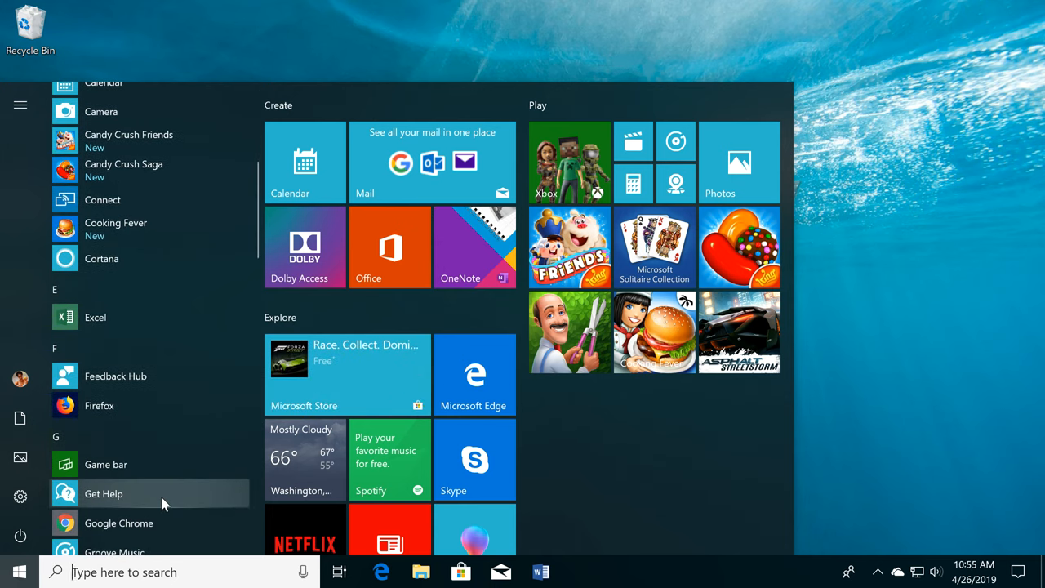
mouse_move(164, 405)
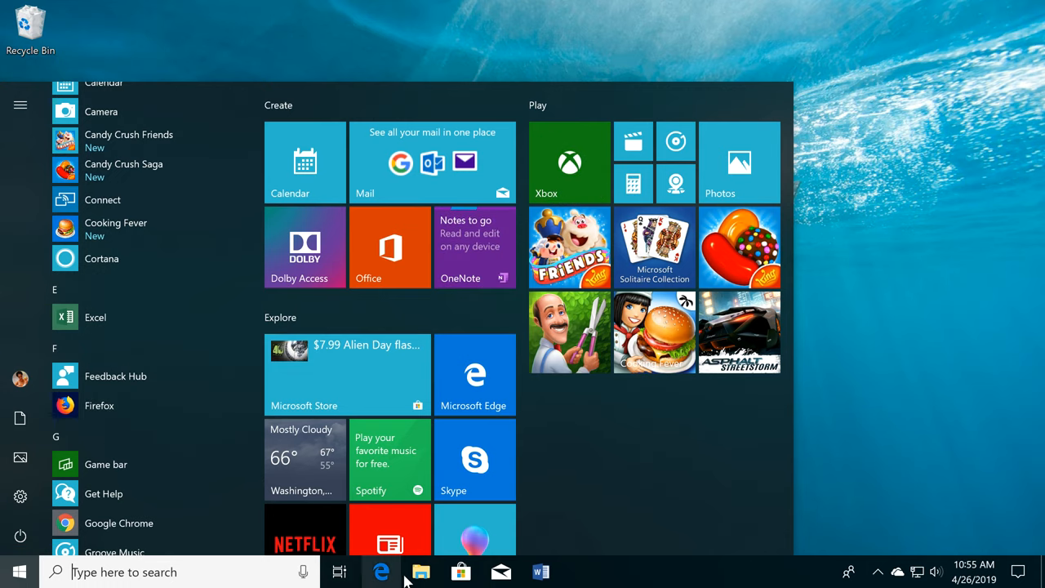
Step: Open File Explorer on Quick access, then close its window
click(421, 572)
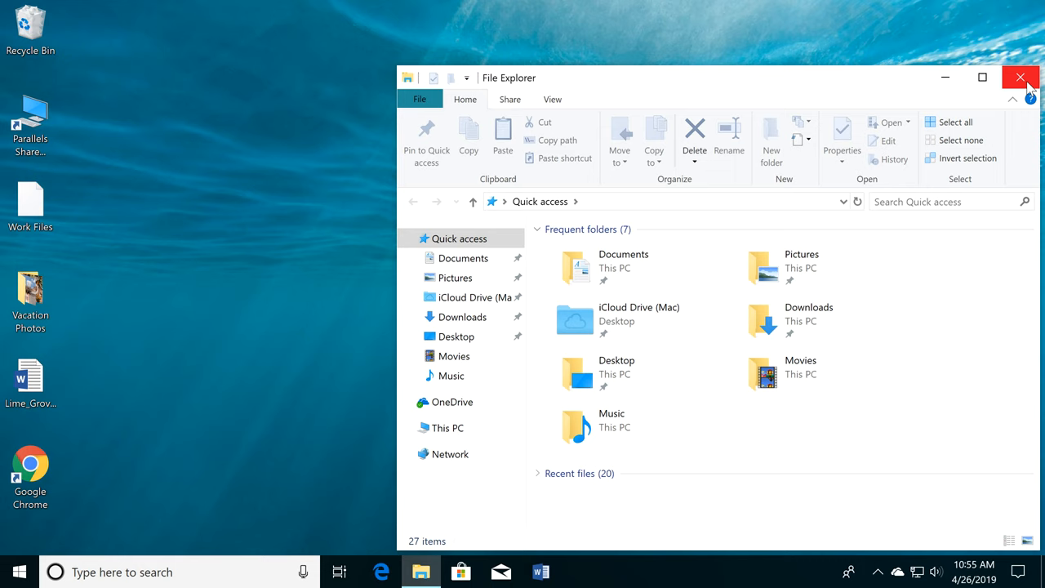
click(1021, 77)
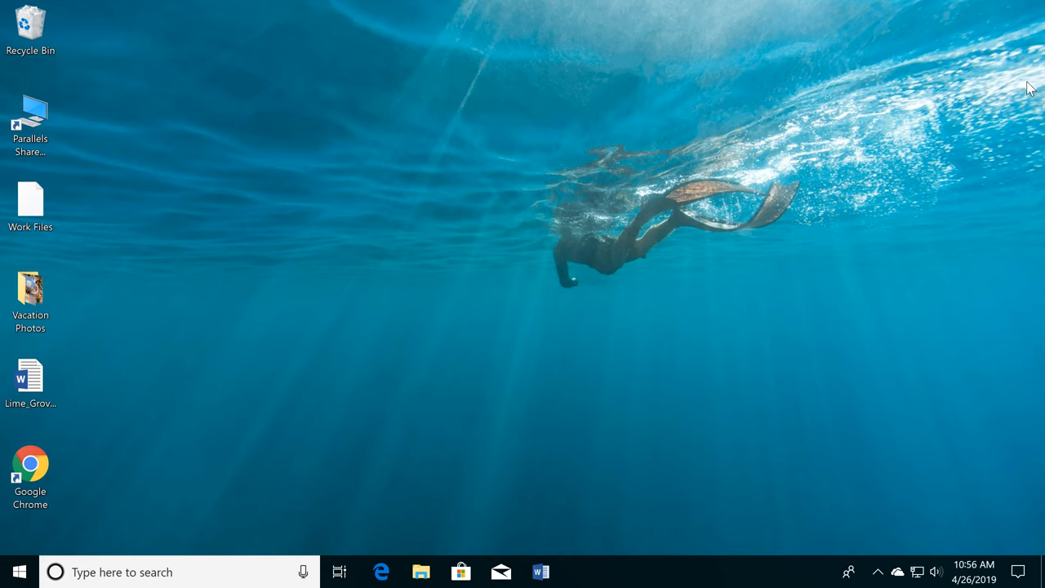
mouse_move(392, 291)
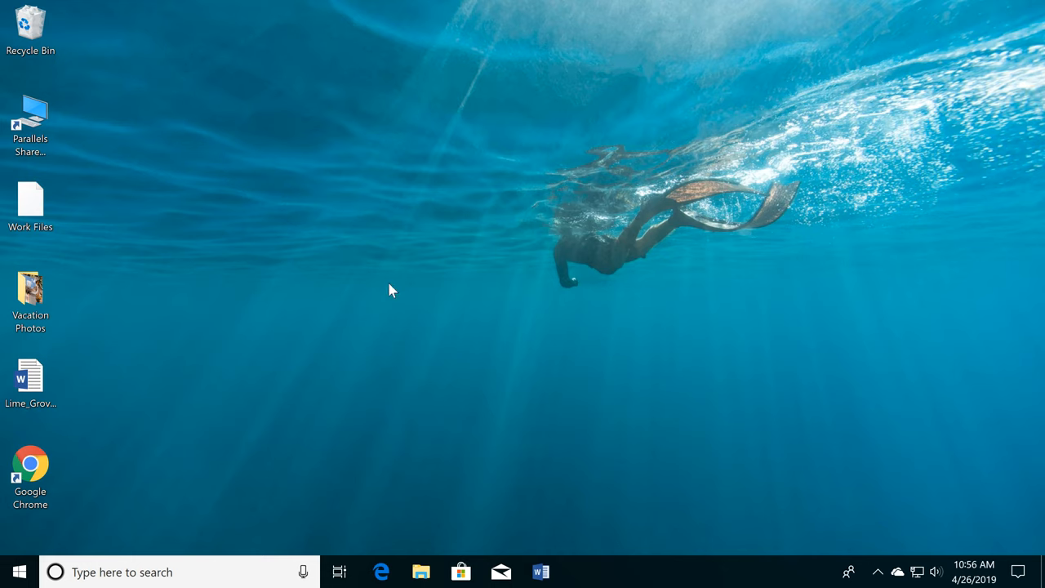
Step: Open the Lime_Grove_Newsletter document from the desktop in Word
double_click(31, 381)
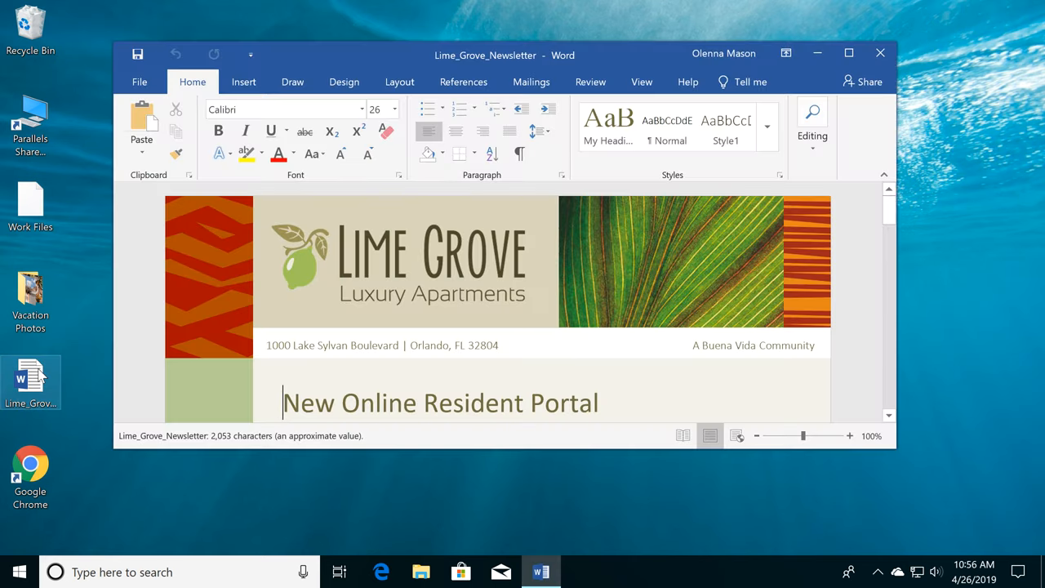
Step: Open a desktop folder in File Explorer alongside the Word newsletter
double_click(30, 294)
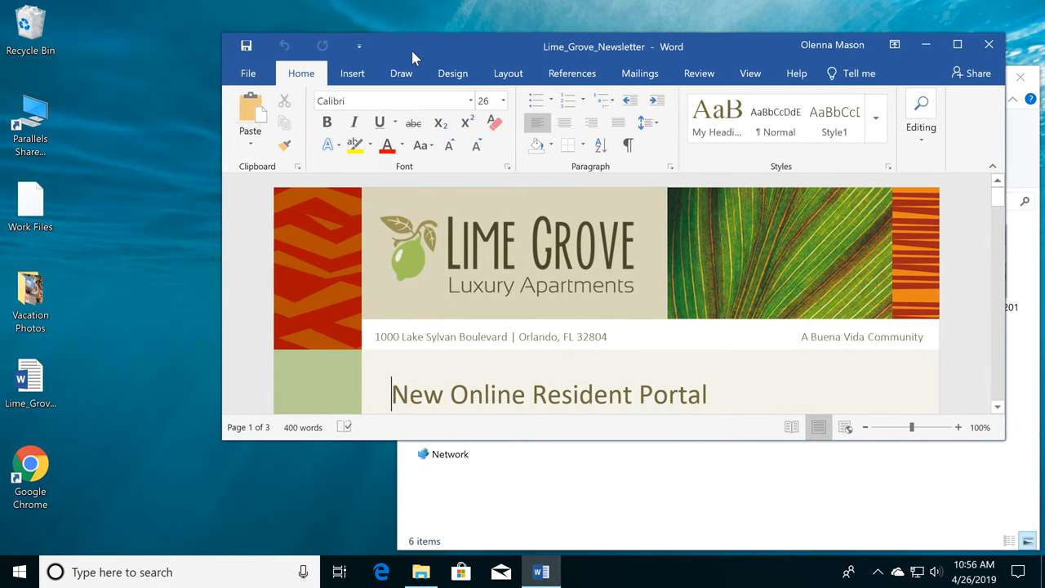
mouse_move(418, 102)
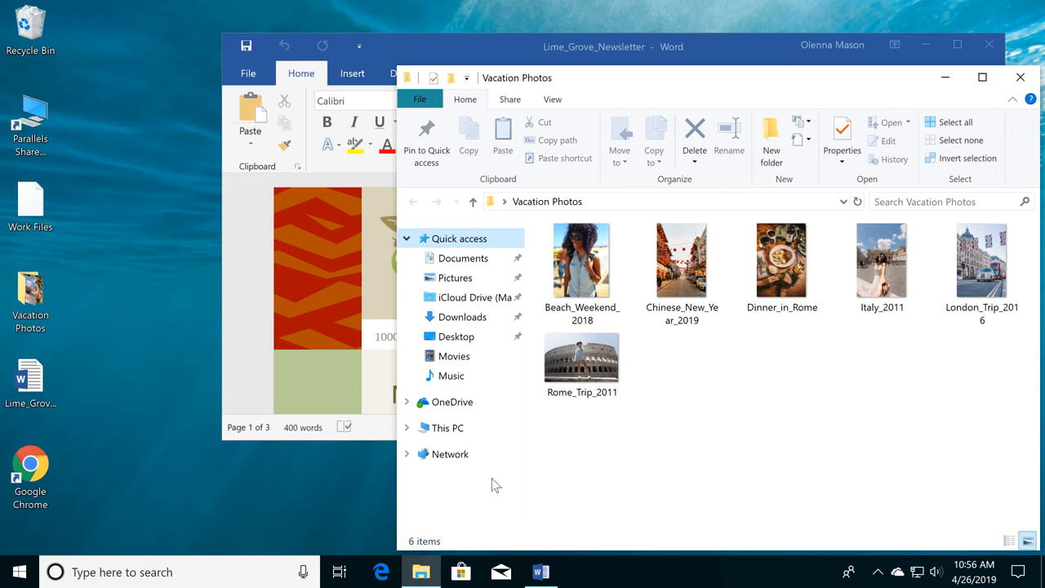
mouse_move(541, 572)
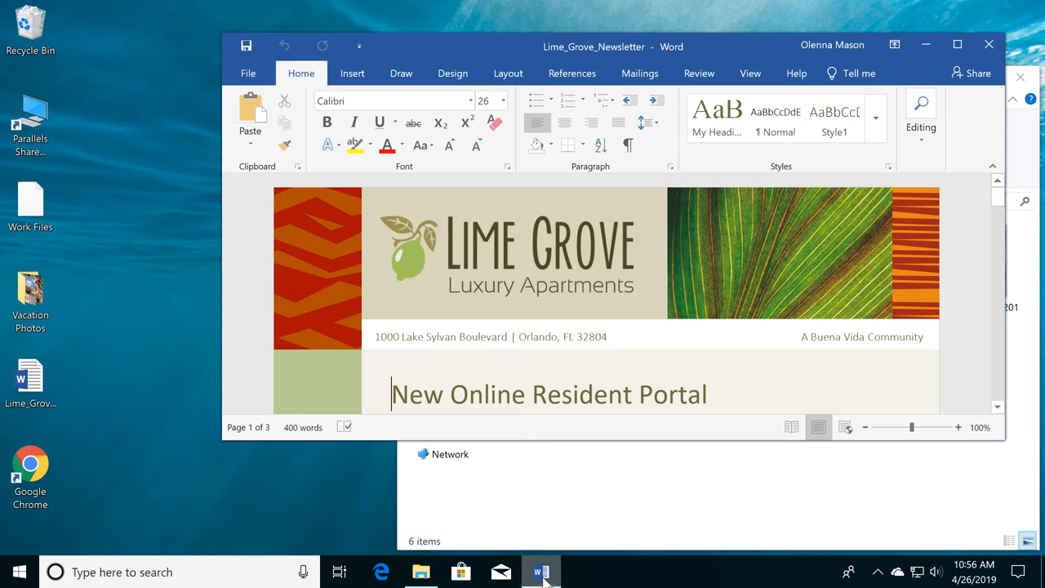
mouse_move(833, 241)
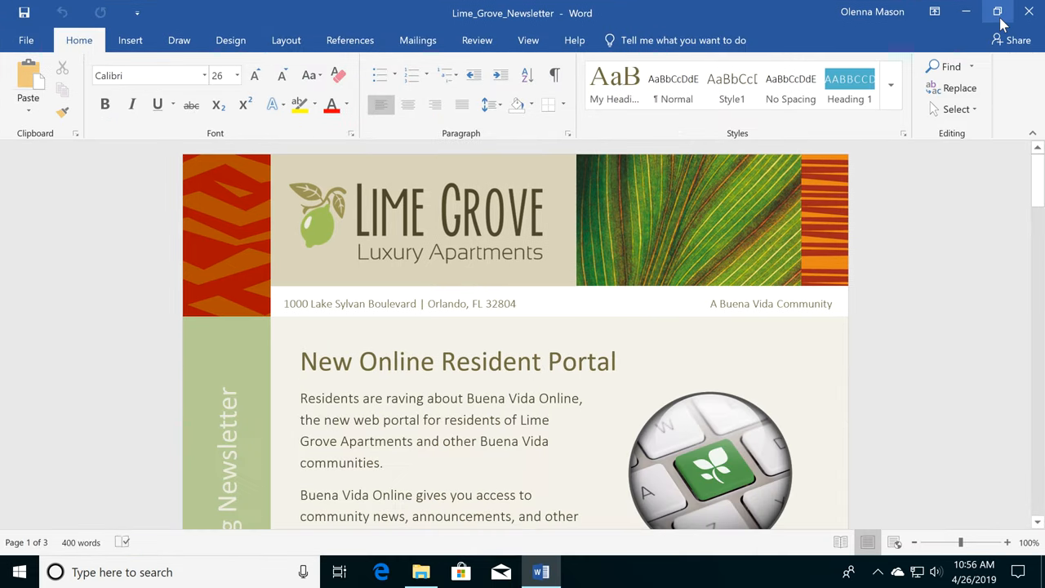
Step: Restore down and close Word, then search Windows for 'updates'
click(997, 13)
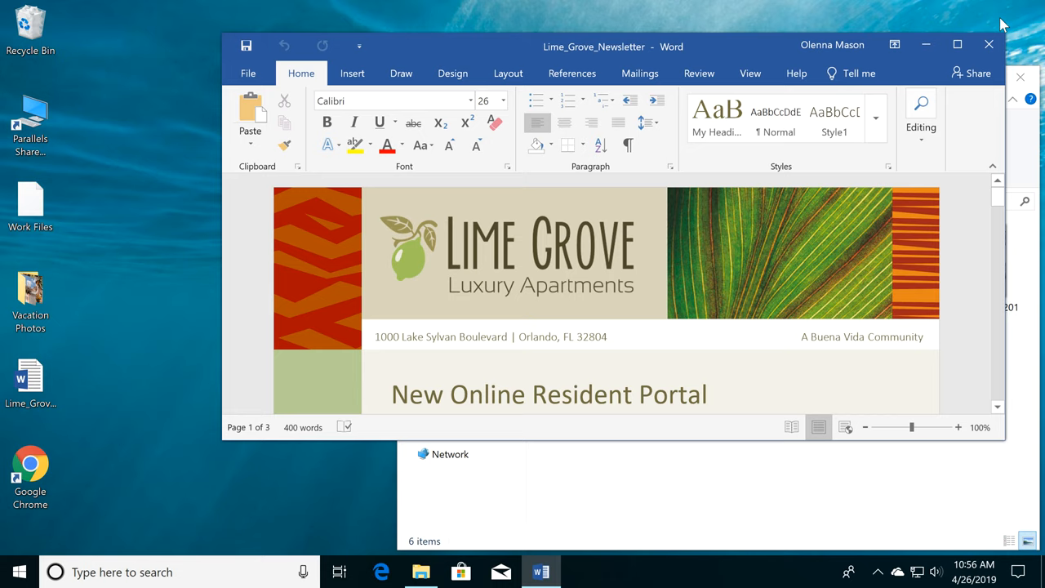
click(393, 394)
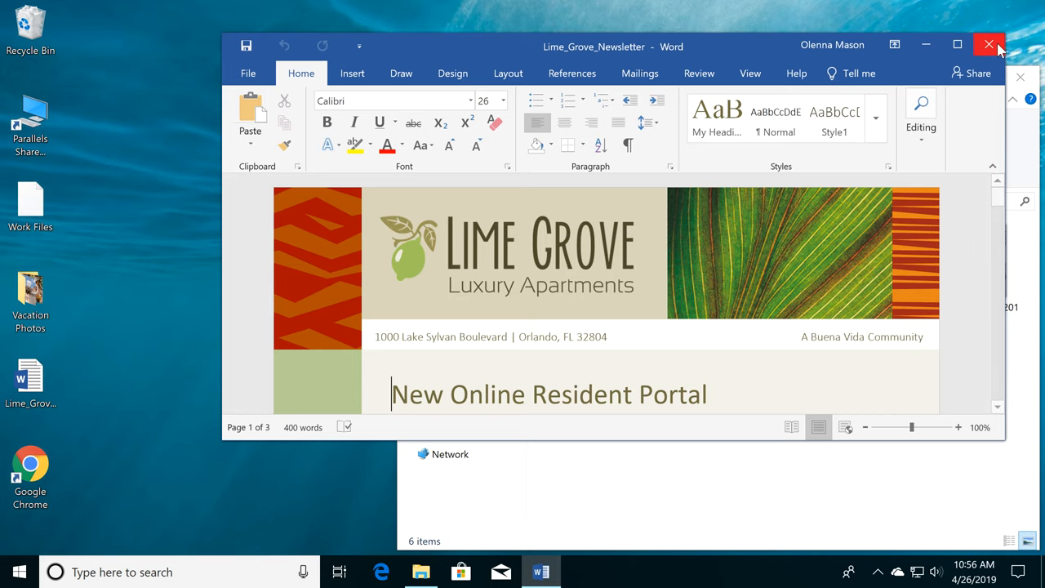
click(990, 44)
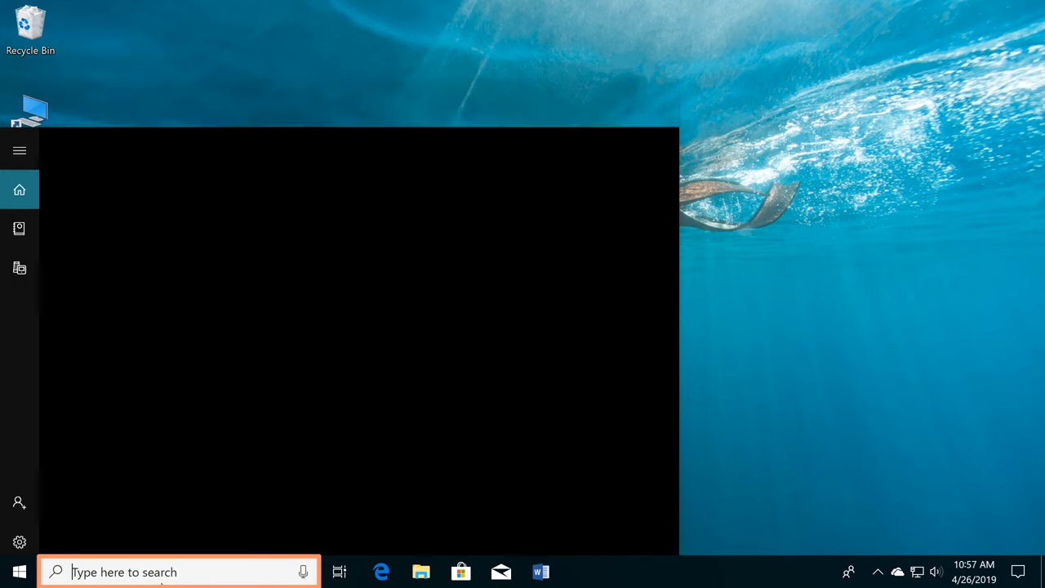
text(update)
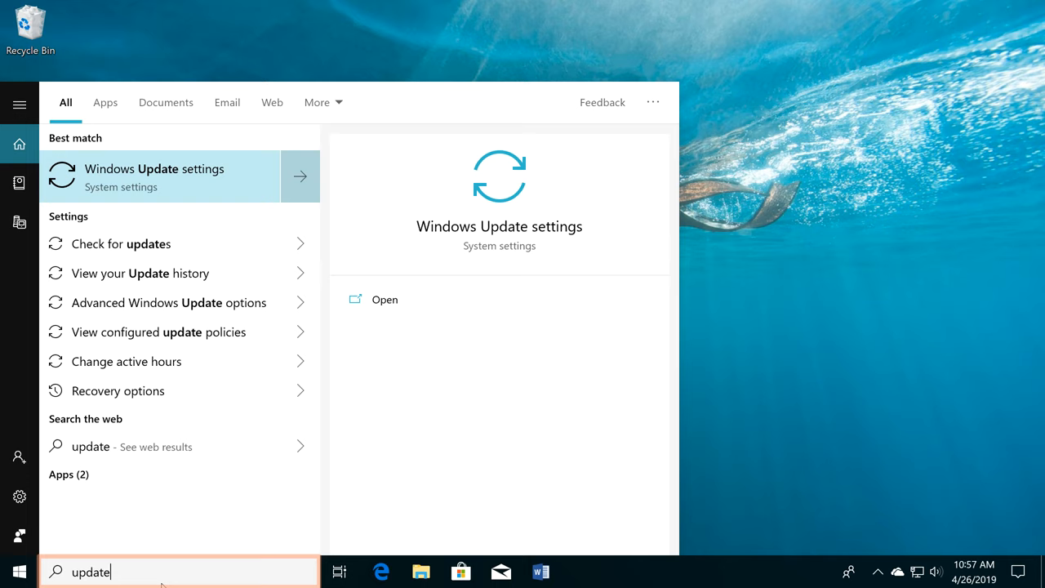
text(s)
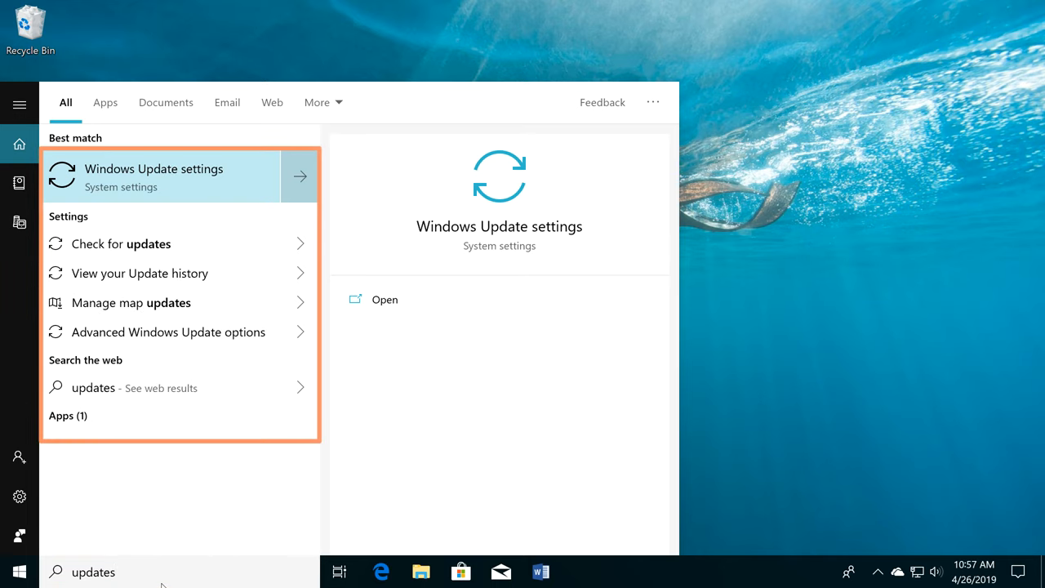